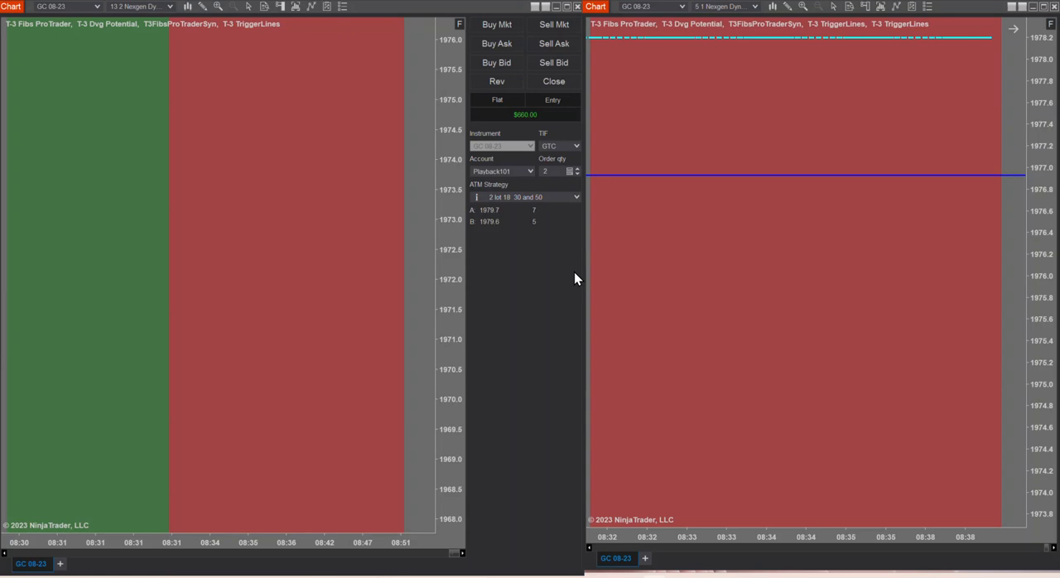
mouse_move(212, 251)
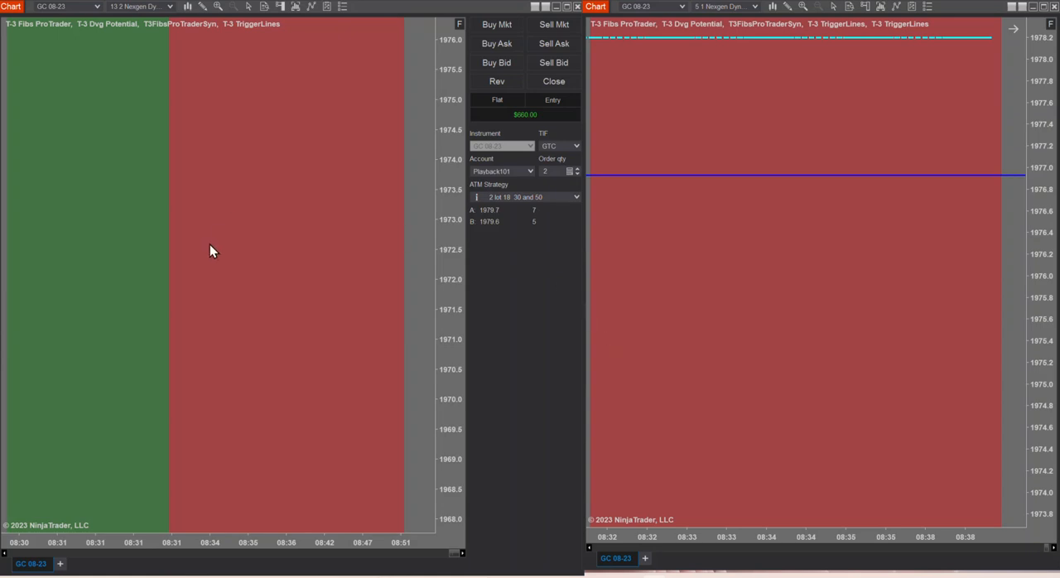
mouse_move(412, 261)
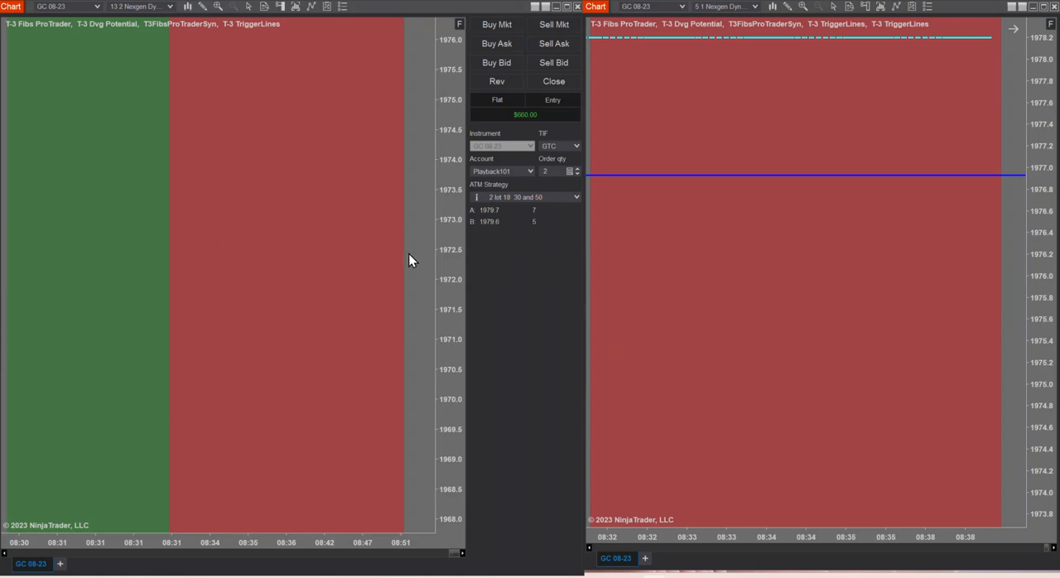
mouse_move(344, 239)
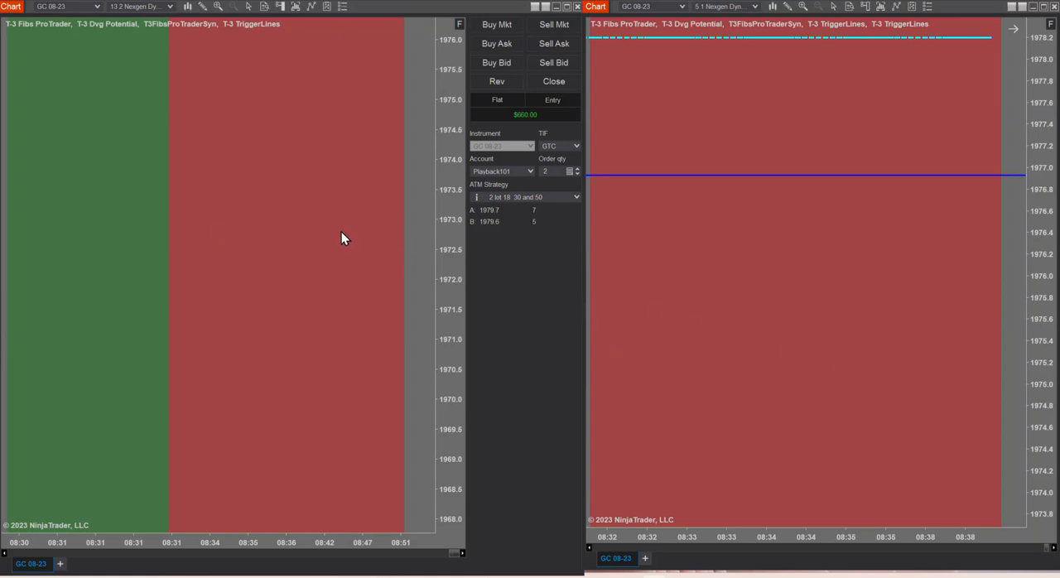
mouse_move(300, 183)
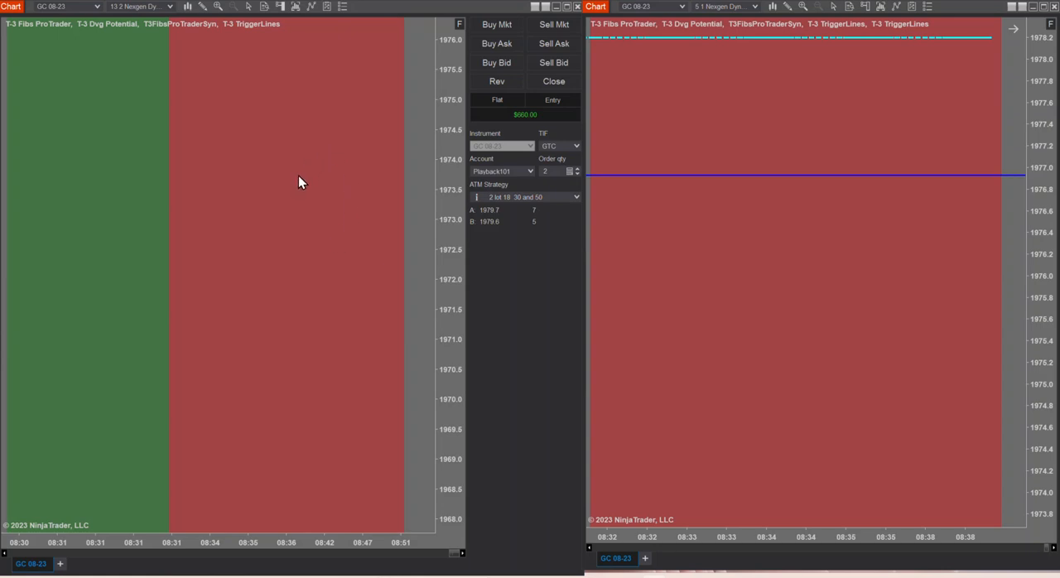
mouse_move(265, 210)
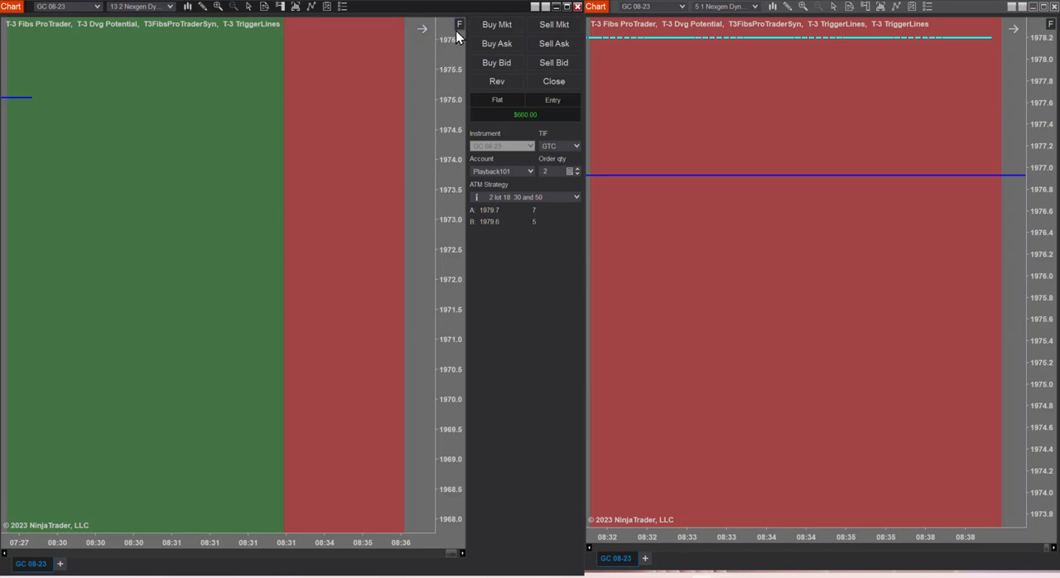
mouse_move(454, 31)
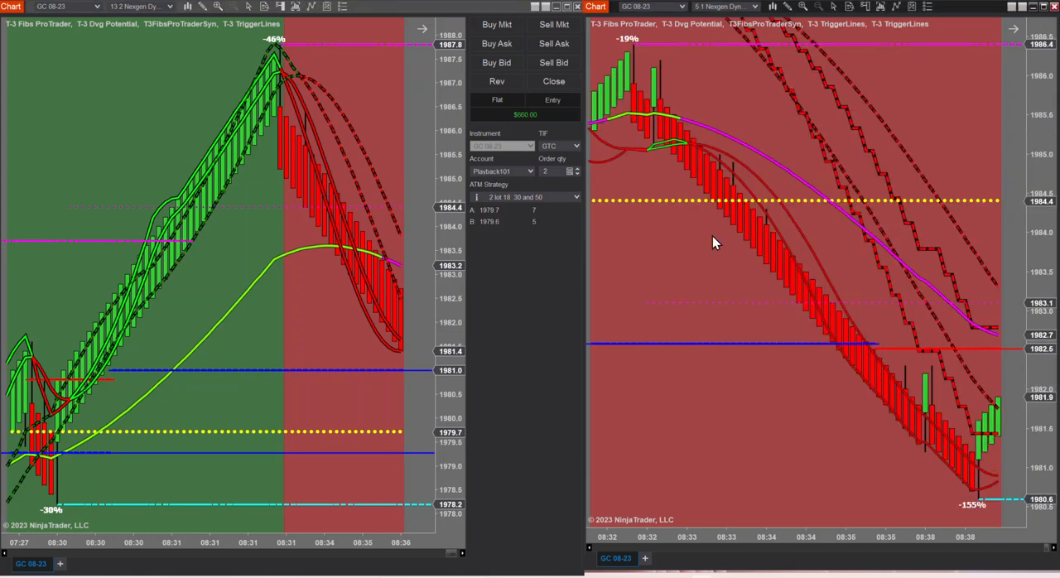
mouse_move(350, 264)
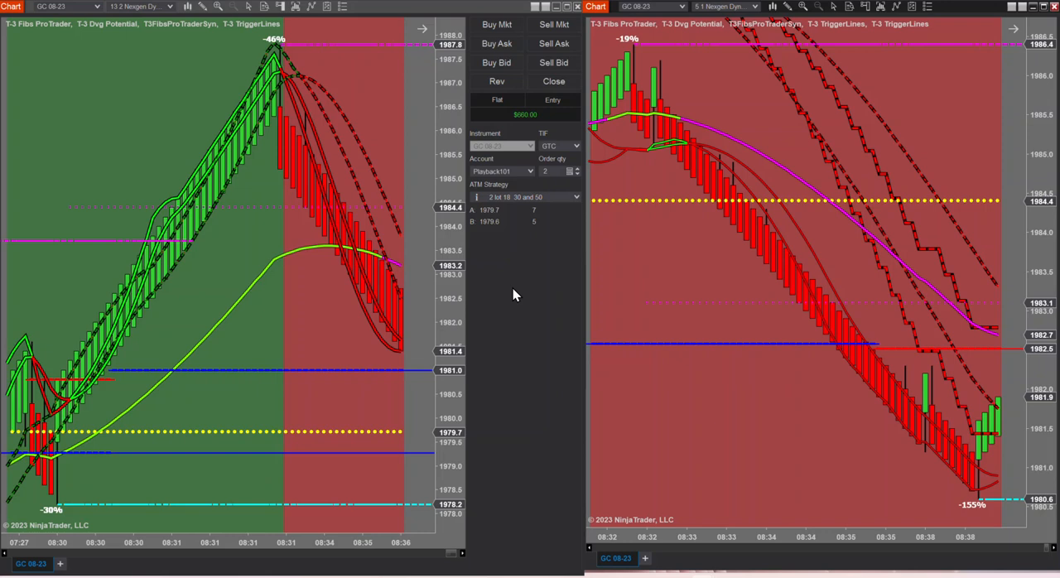
mouse_move(466, 305)
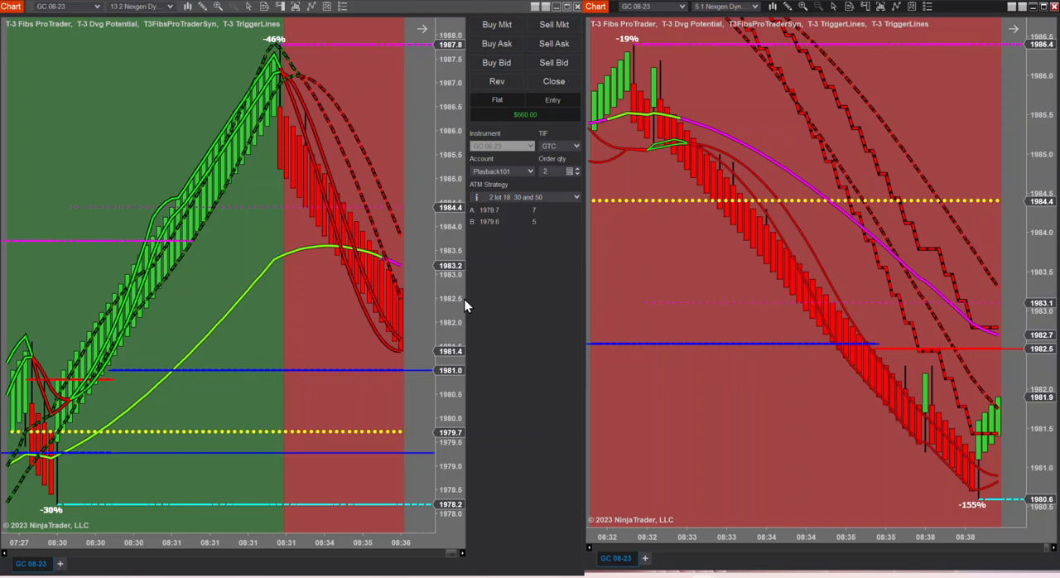
mouse_move(431, 56)
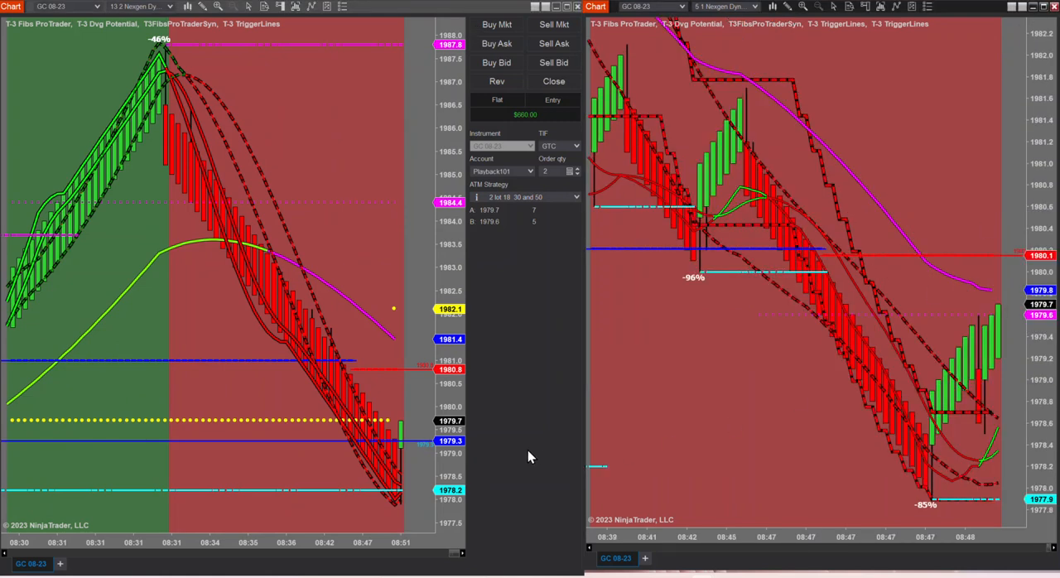
mouse_move(402, 431)
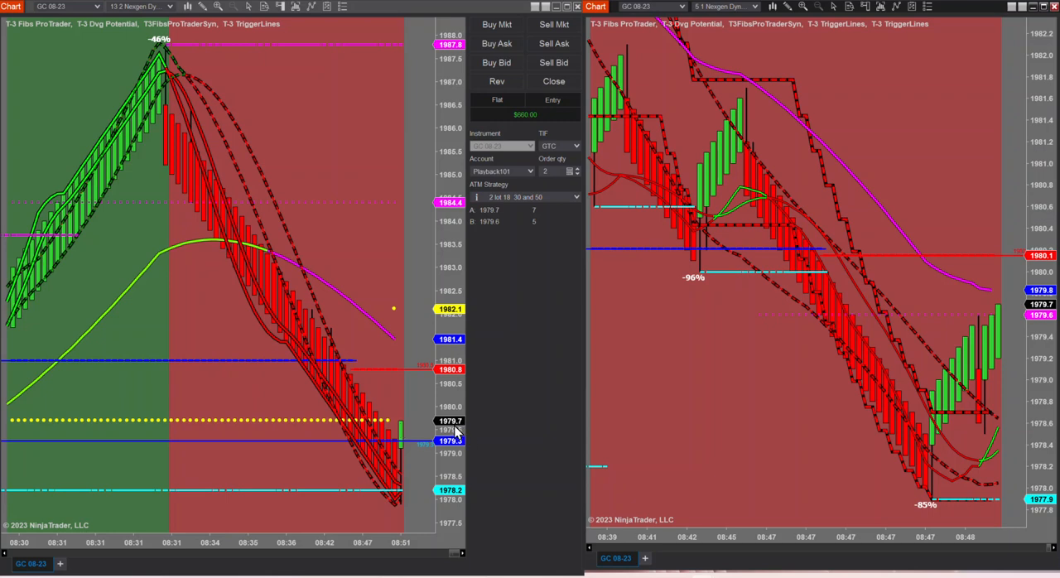
mouse_move(741, 365)
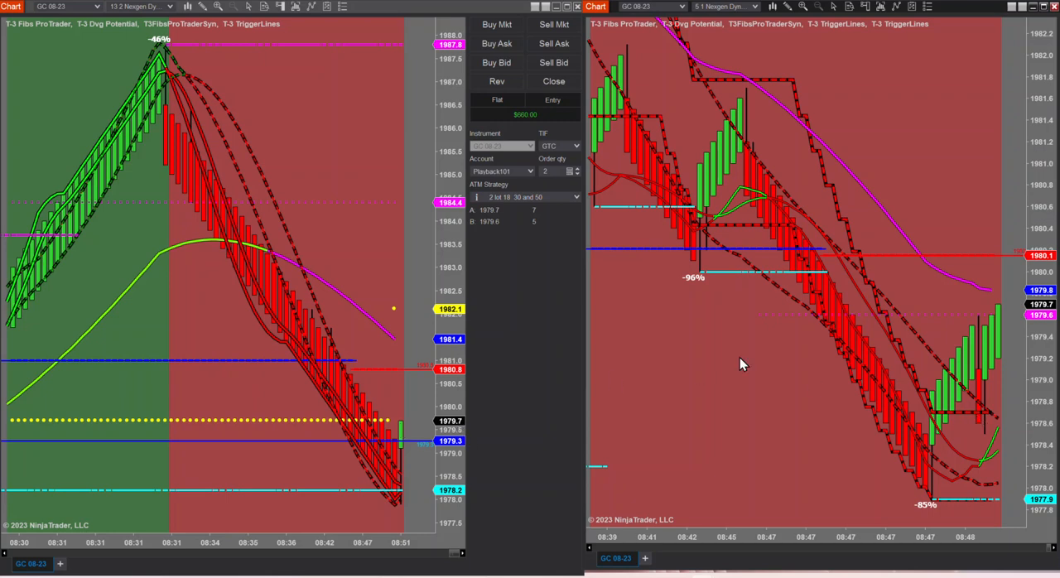
mouse_move(927, 402)
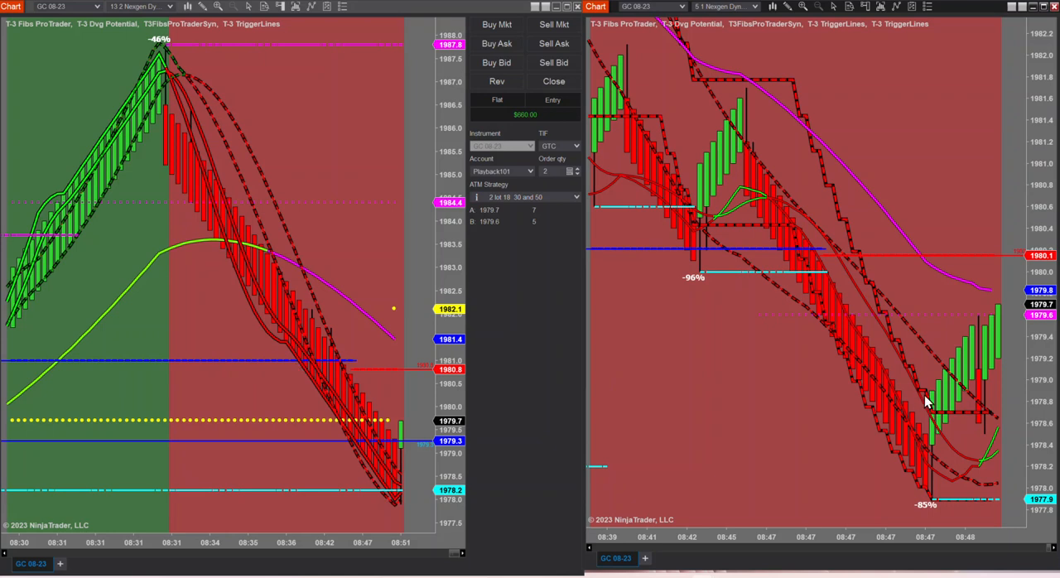
mouse_move(529, 565)
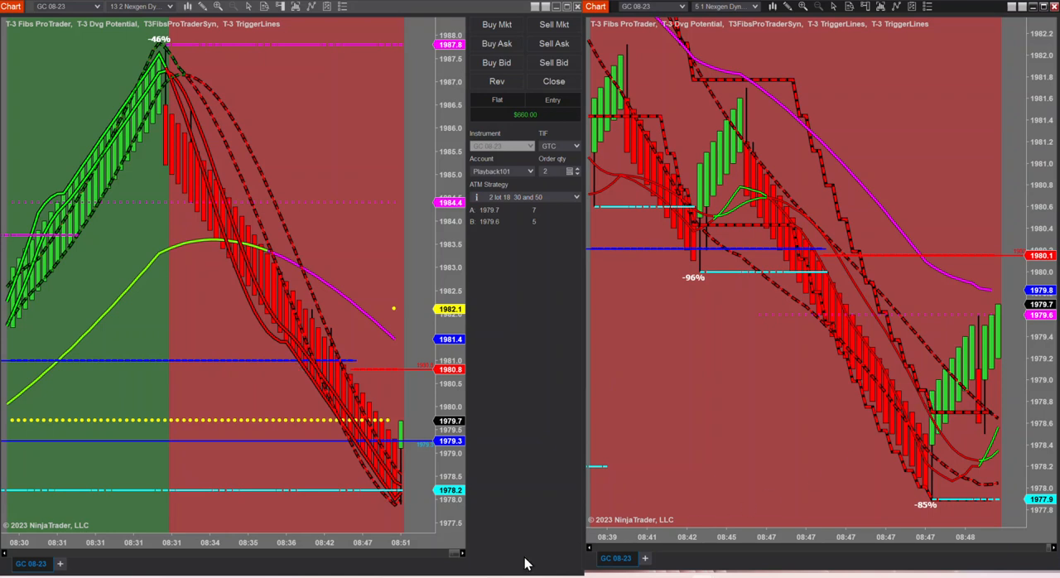
mouse_move(363, 546)
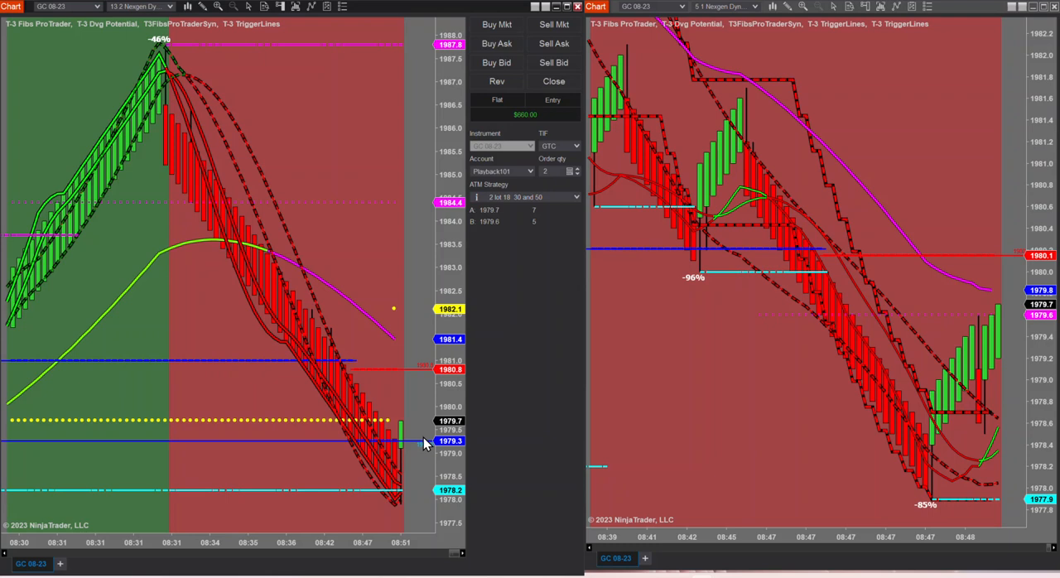
mouse_move(453, 89)
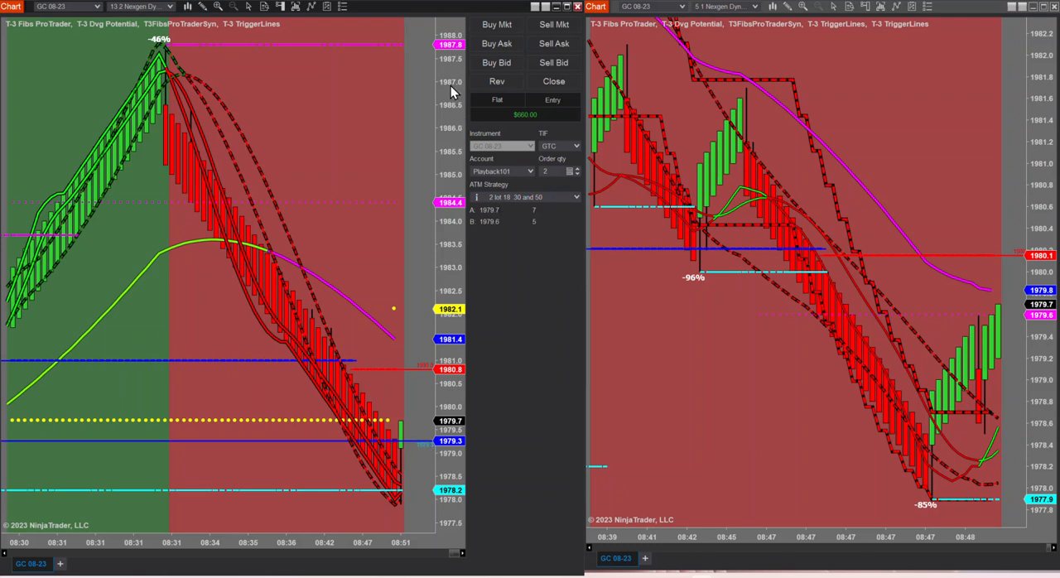